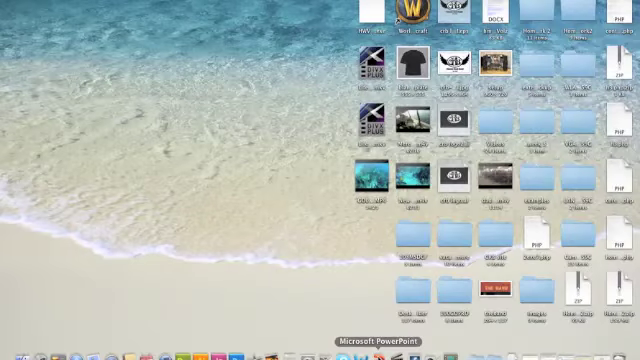
mouse_move(470, 342)
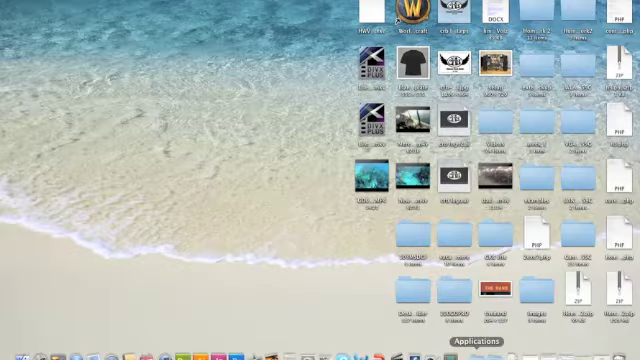
- Browse the Dock's Applications stack and launch iDVD
left_click(460, 340)
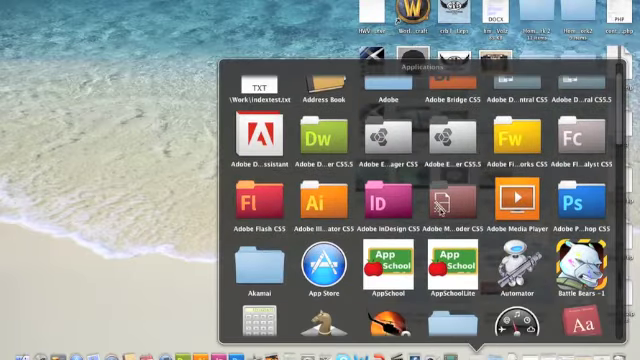
scroll("down", 3)
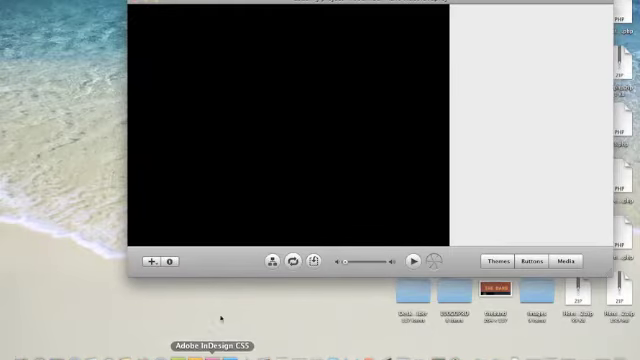
- Let the Revolution Main theme load, then reach the File menu commands
left_click(496, 260)
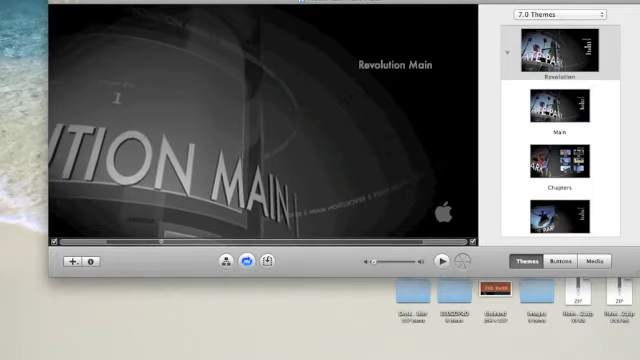
left_click(40, 4)
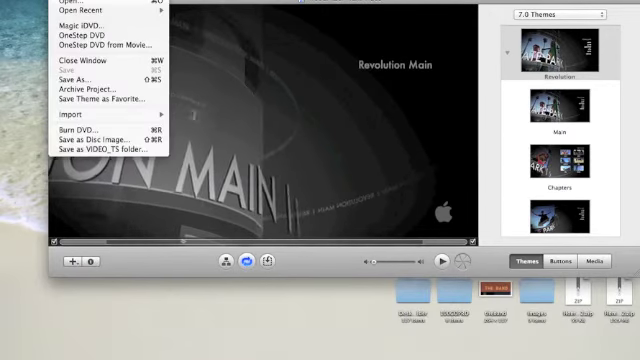
- Create a new DVD project named 'tutorial dvd' saved in Documents
left_click(236, 20)
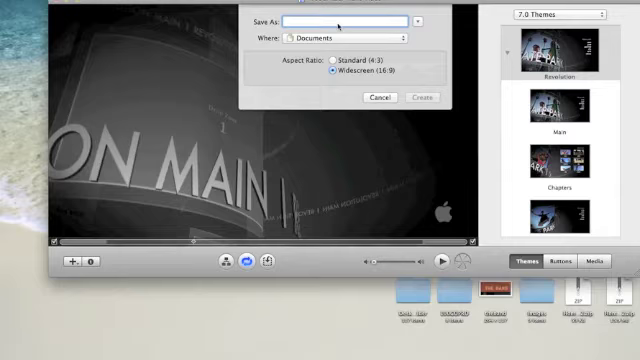
type("tutorial dvd")
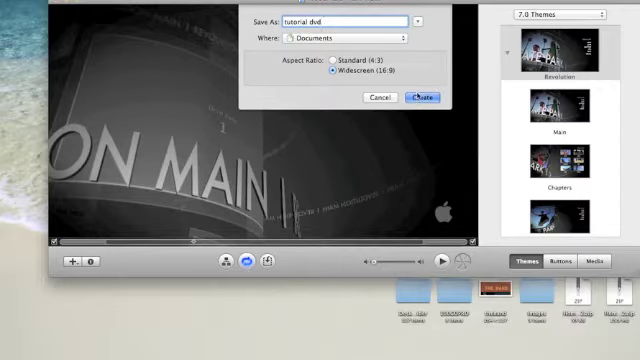
left_click(420, 98)
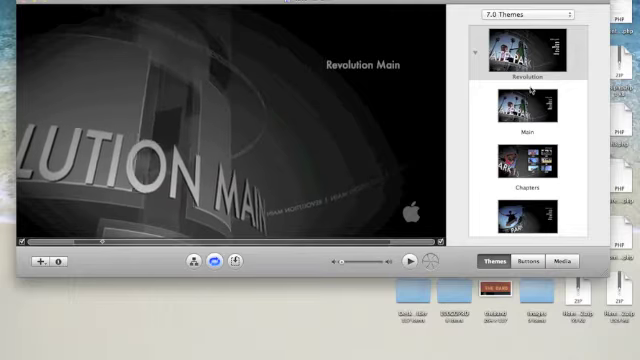
- Browse the Themes pane and apply the Revolution theme to the menu
scroll("down", 3)
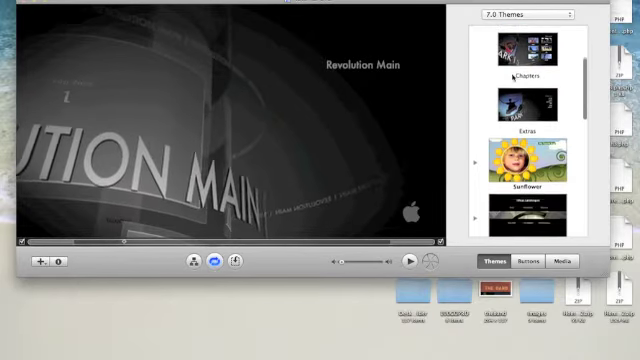
scroll("down", 3)
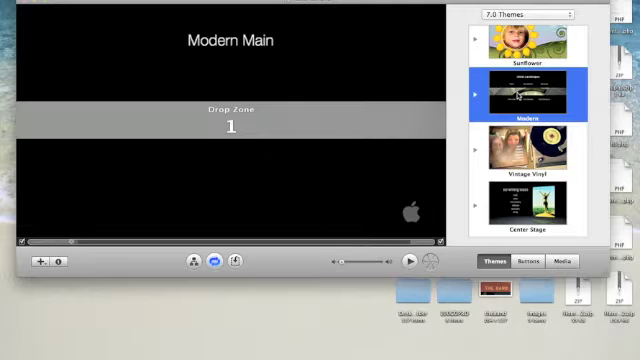
scroll("down", 3)
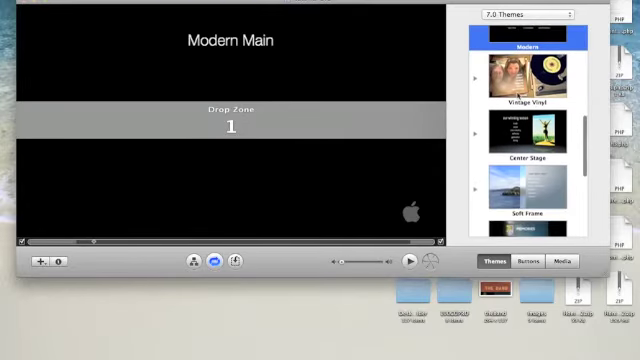
scroll("down", 3)
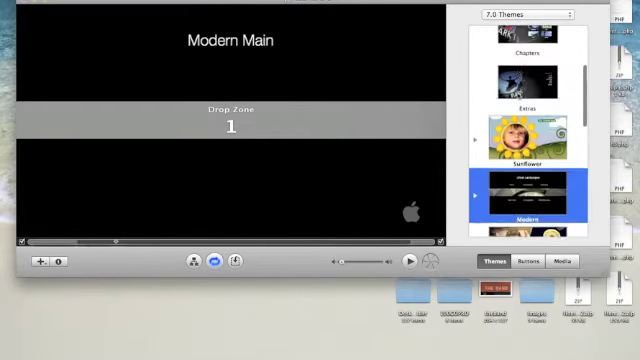
scroll("up", 3)
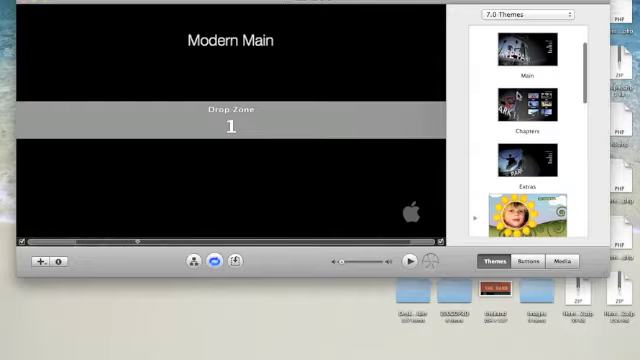
scroll("up", 3)
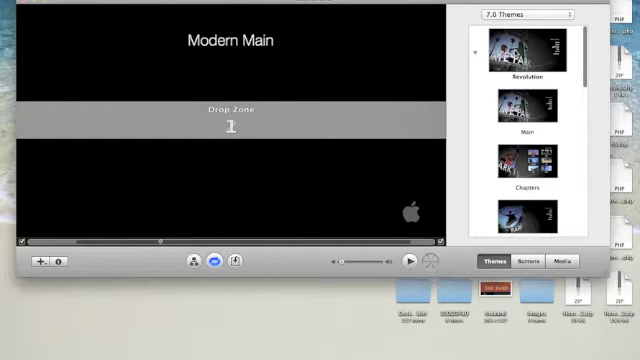
left_click(520, 44)
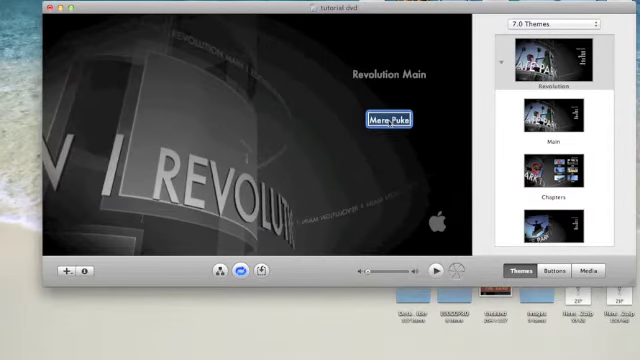
- Select the menu's video button and start editing its label
left_click(436, 272)
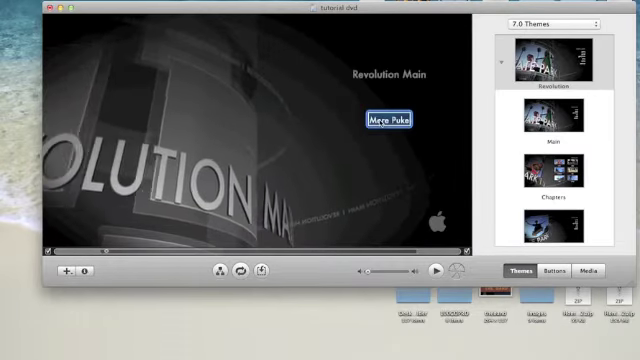
double_click(388, 120)
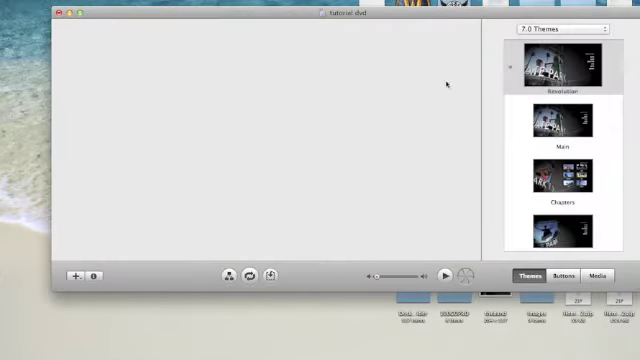
- Return to the finished menu with its photos and start burning to a recordable DVD
left_click(552, 70)
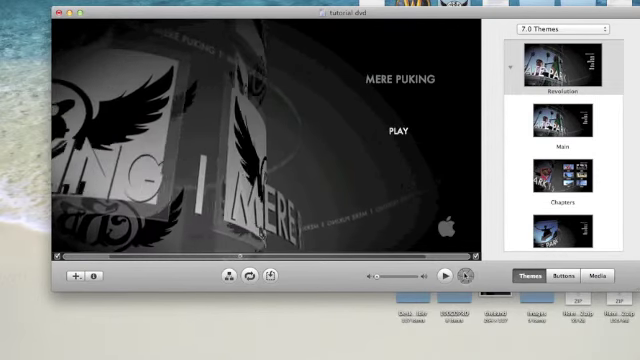
left_click(444, 276)
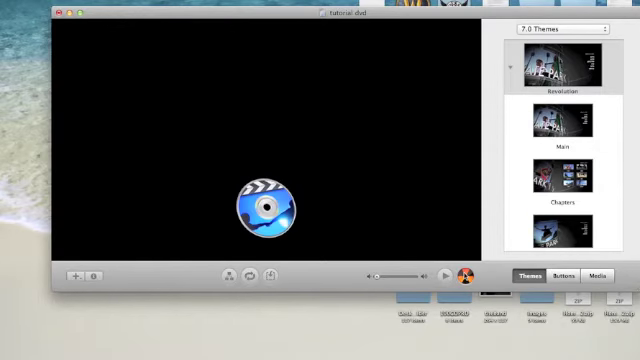
left_click(468, 278)
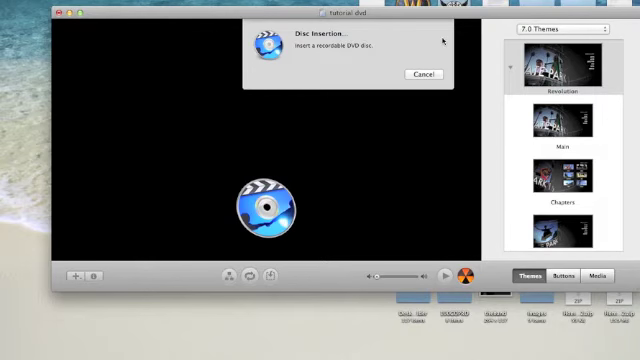
mouse_move(410, 96)
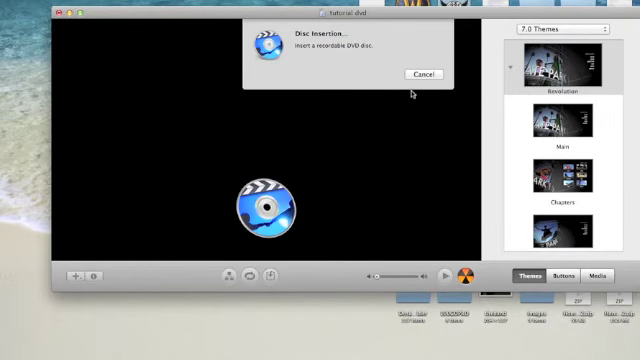